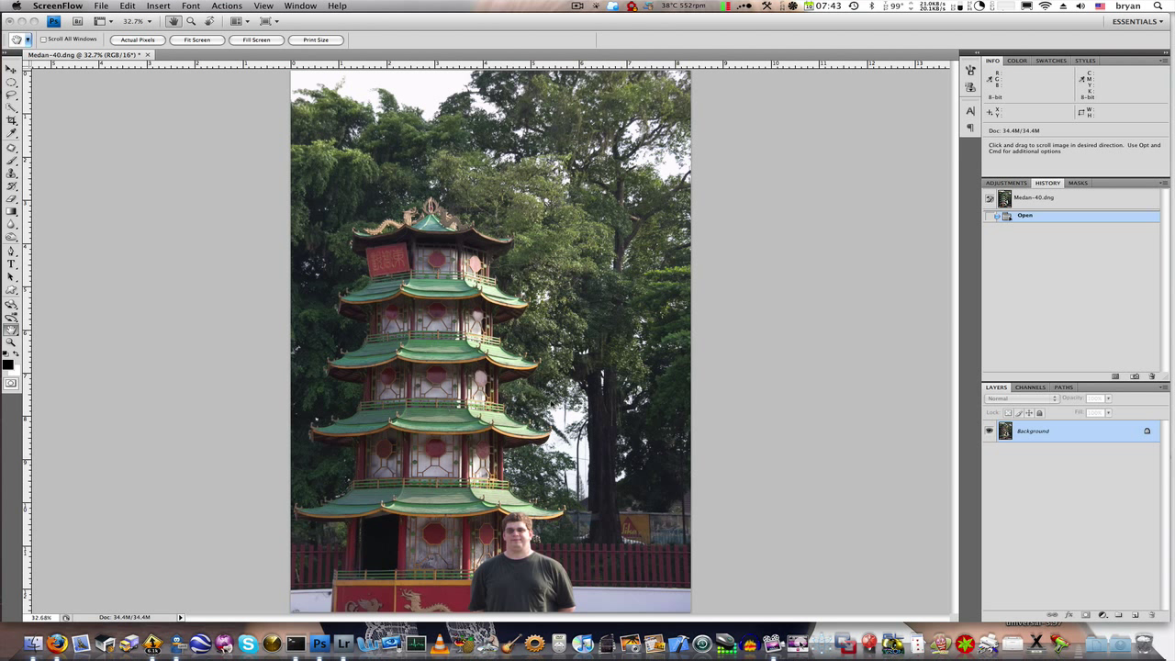
mouse_move(426, 489)
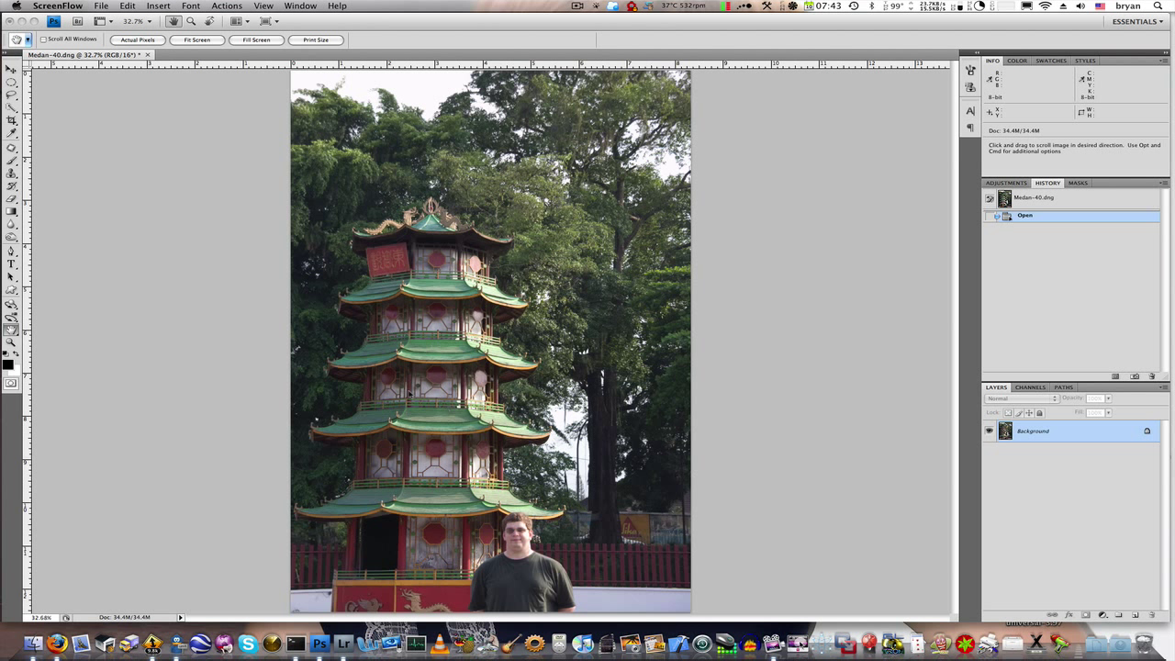
mouse_move(430, 410)
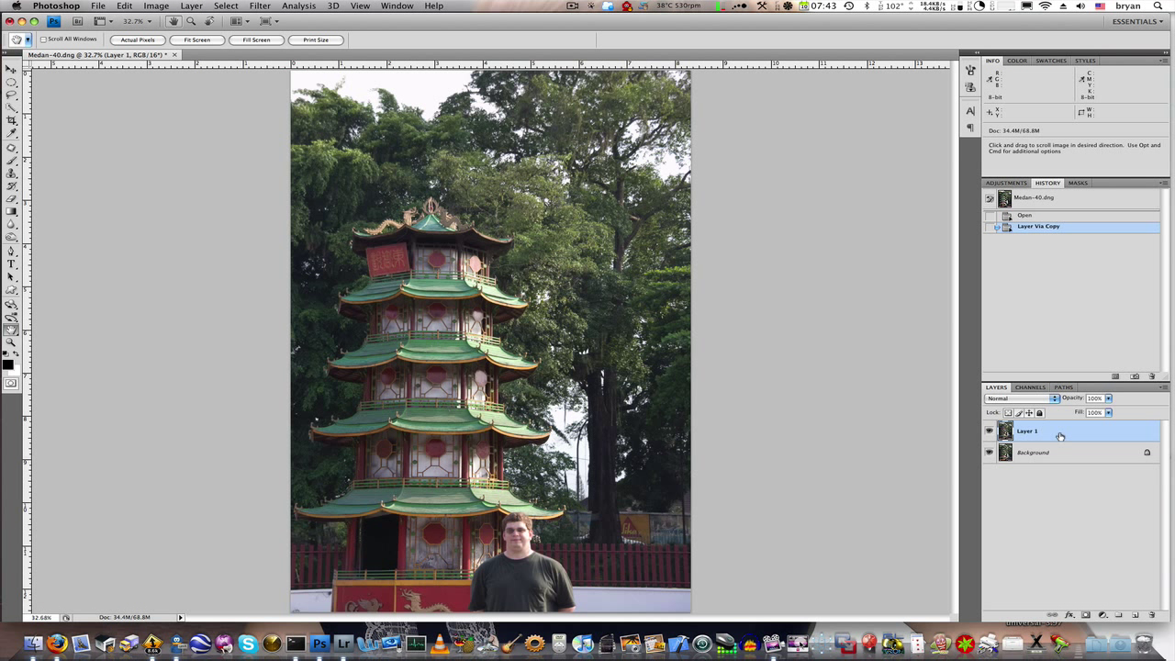
Convert the image to Lab Color mode, keeping Layer 1 and Background unflattened.
key("f2")
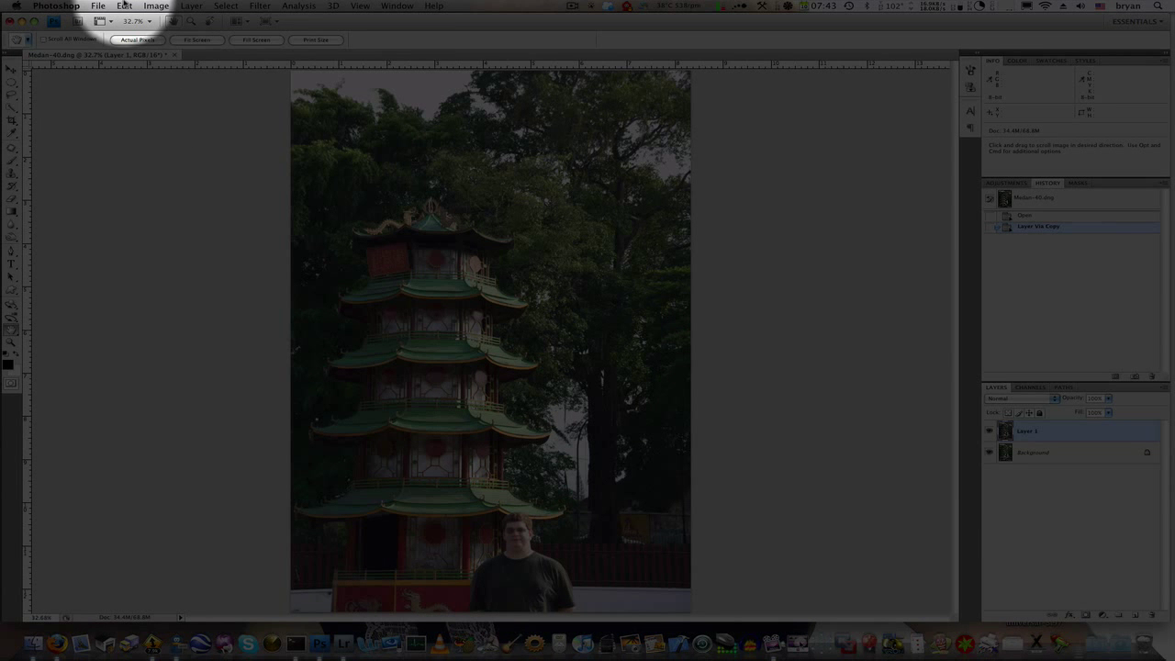
left_click(156, 6)
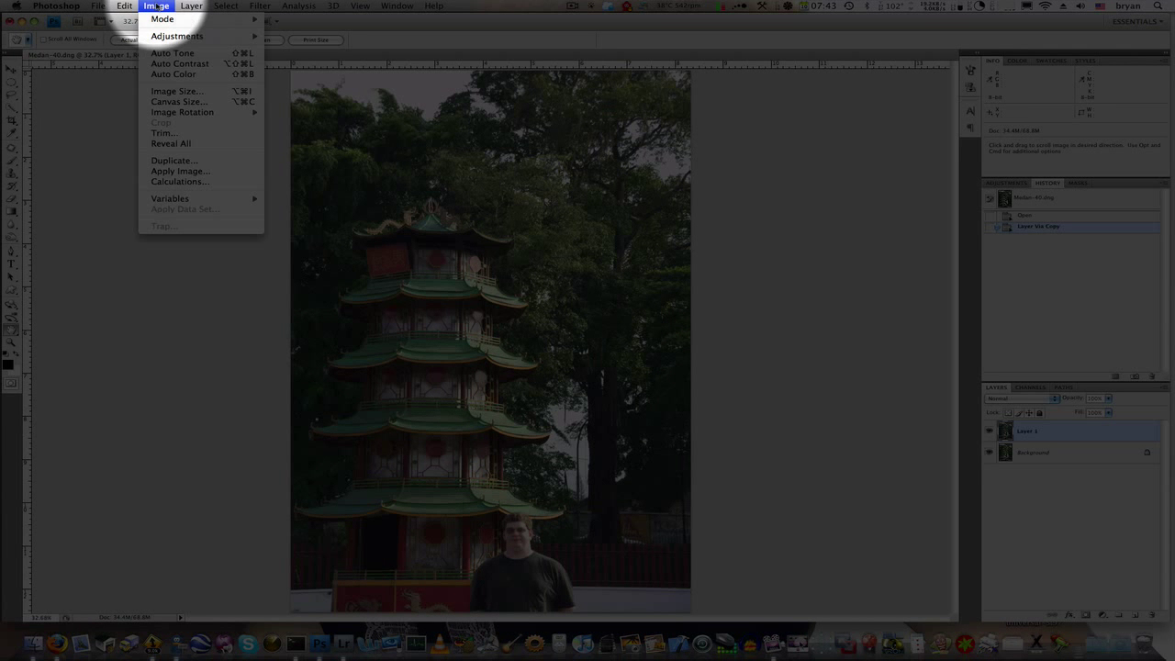
mouse_move(162, 18)
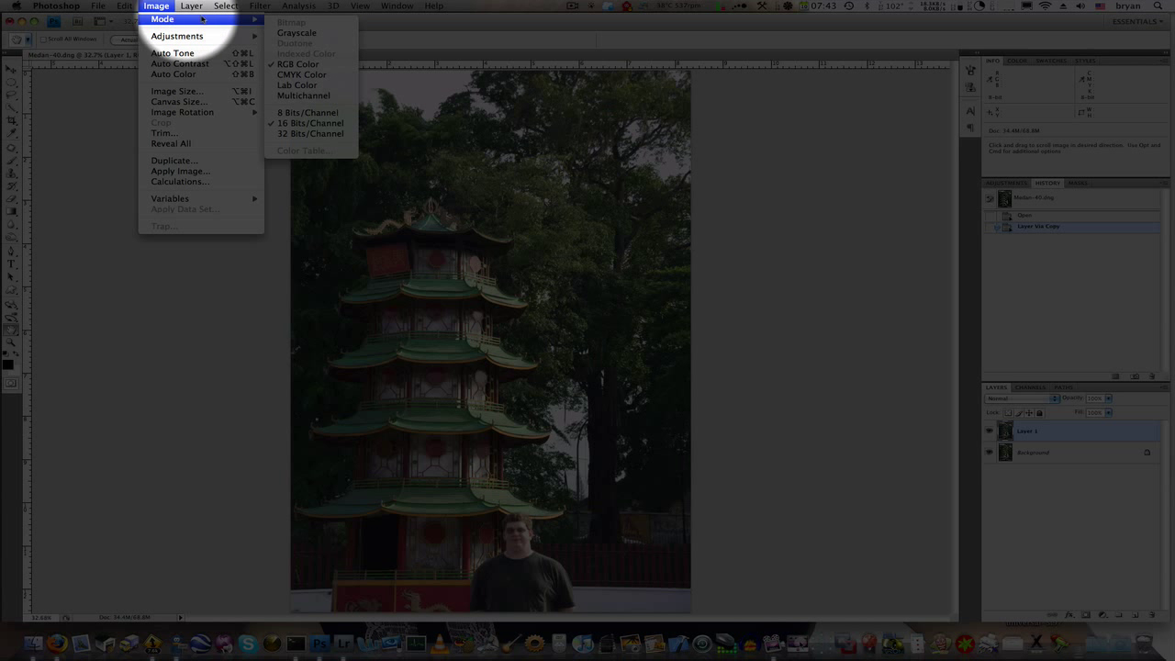
mouse_move(297, 63)
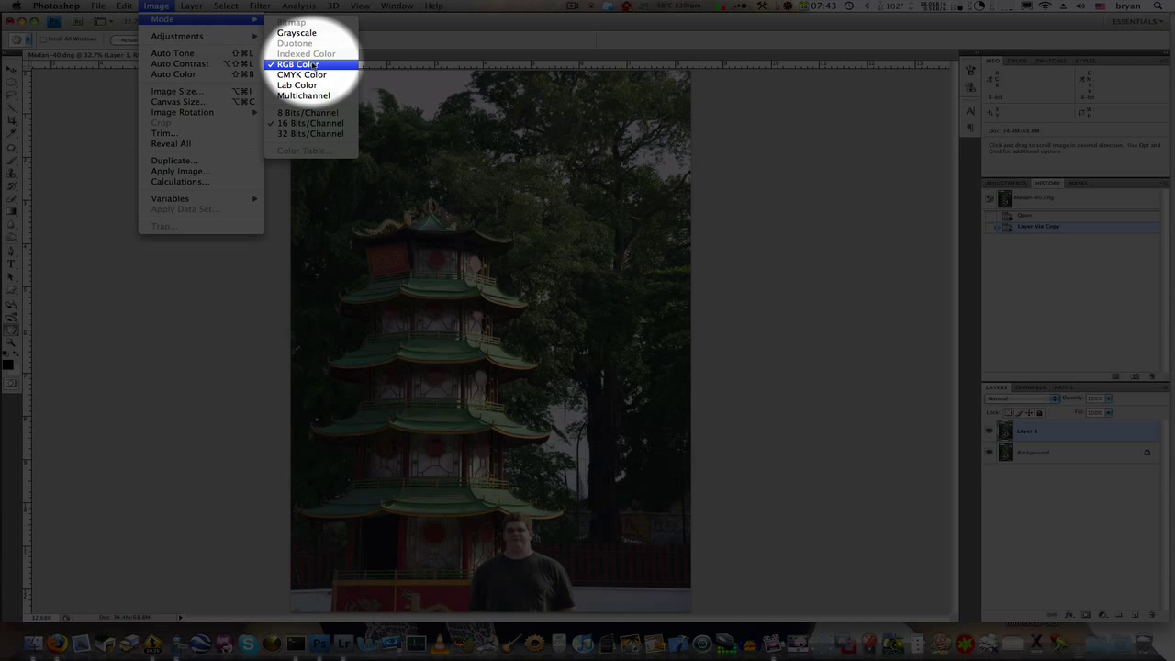
mouse_move(301, 73)
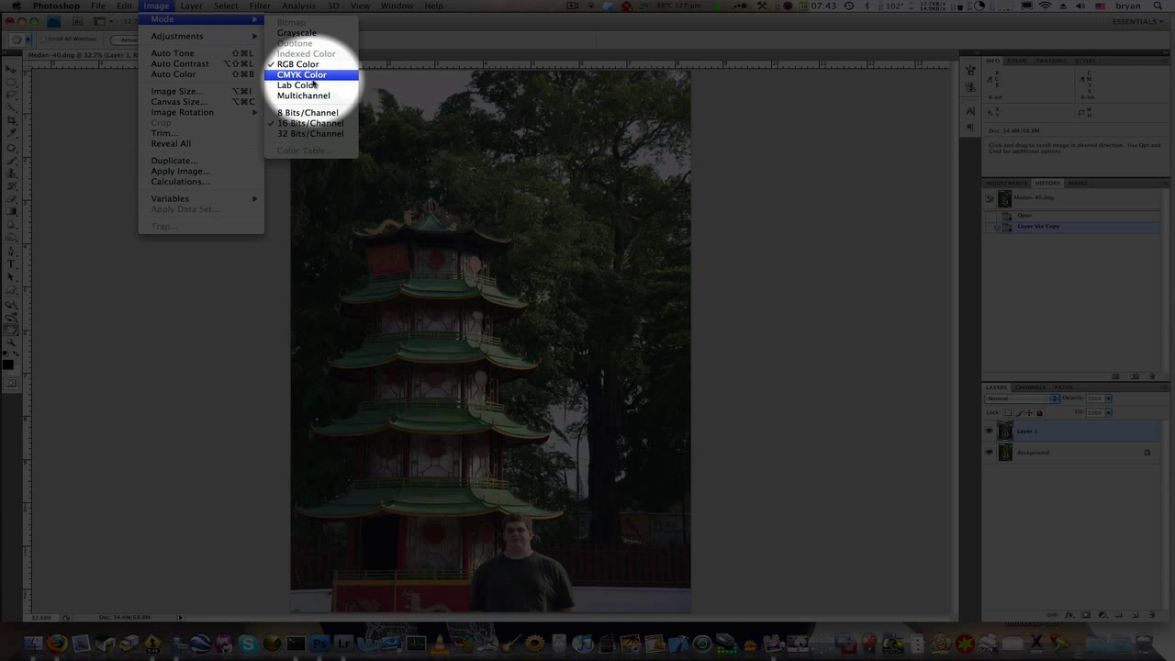
left_click(302, 73)
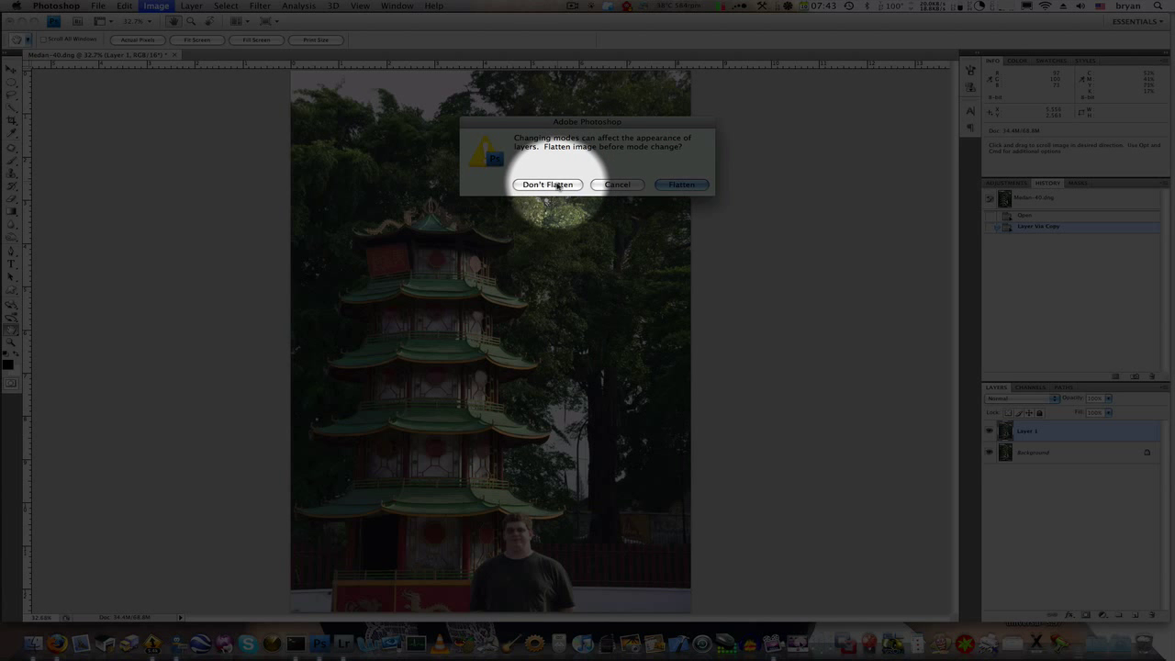
left_click(547, 183)
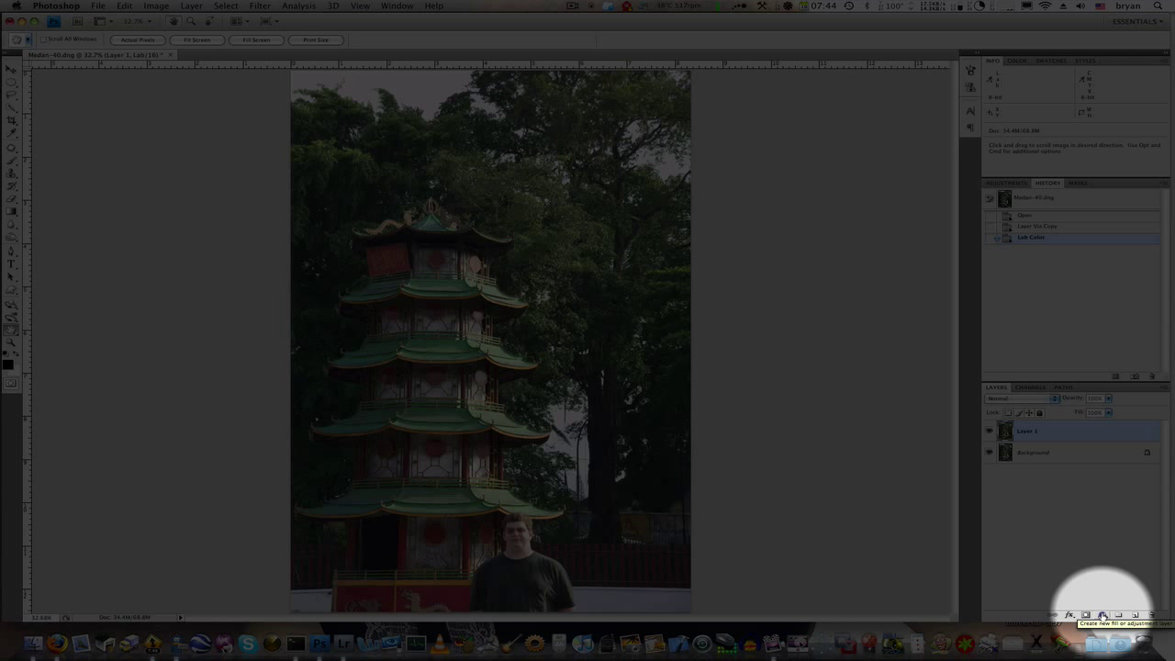
Add a Curves adjustment layer above Layer 1 from the Layers panel.
left_click(1100, 614)
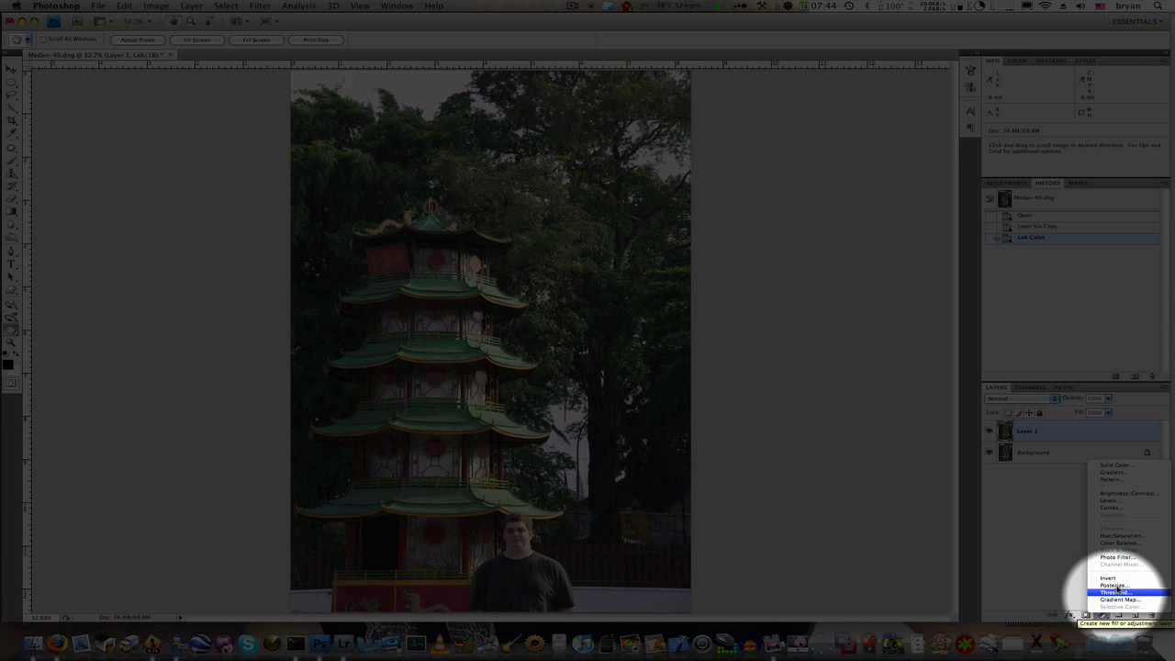
mouse_move(1111, 507)
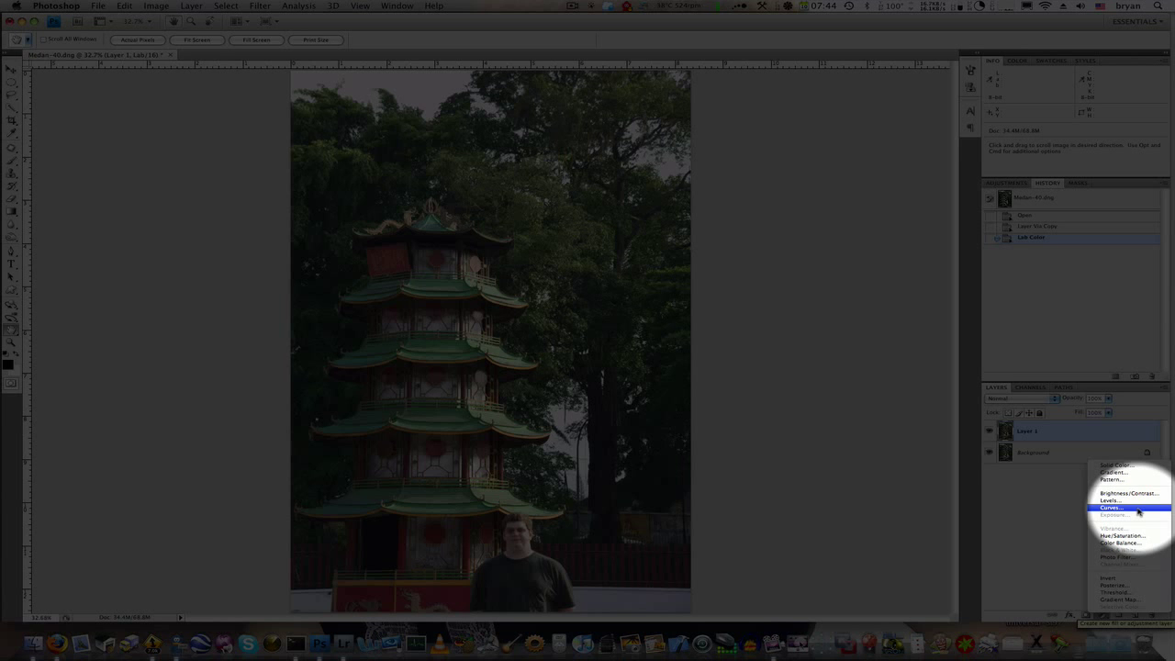
left_click(1113, 506)
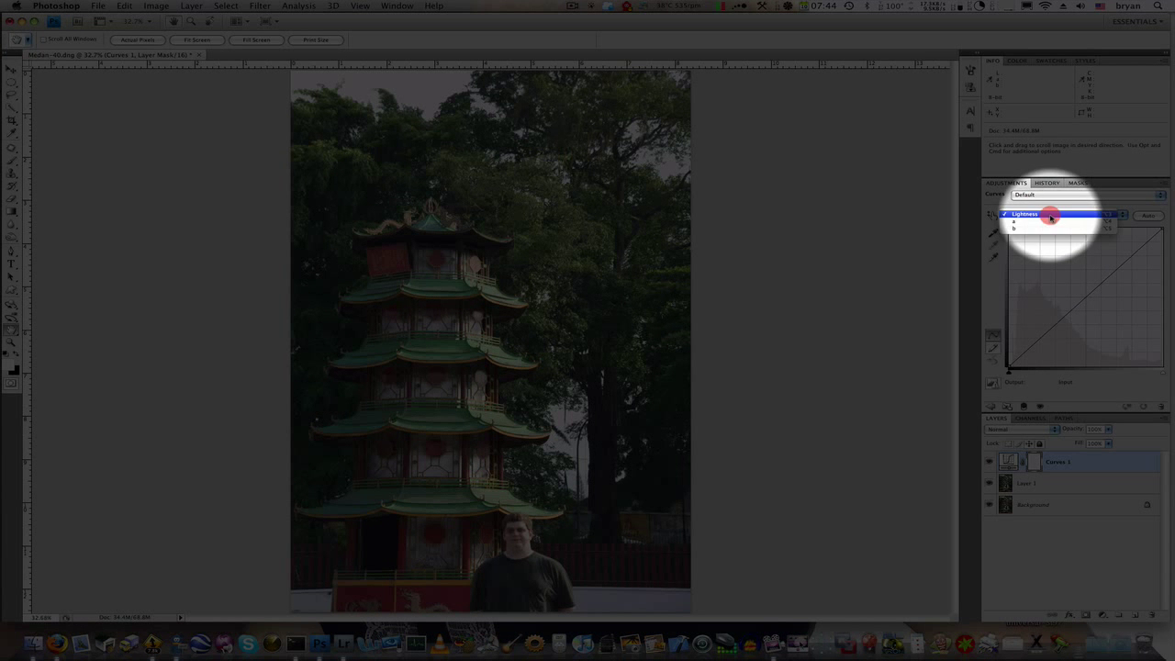
Steepen the a channel curve by pulling both endpoints inward, balanced for natural colour.
left_click(1025, 213)
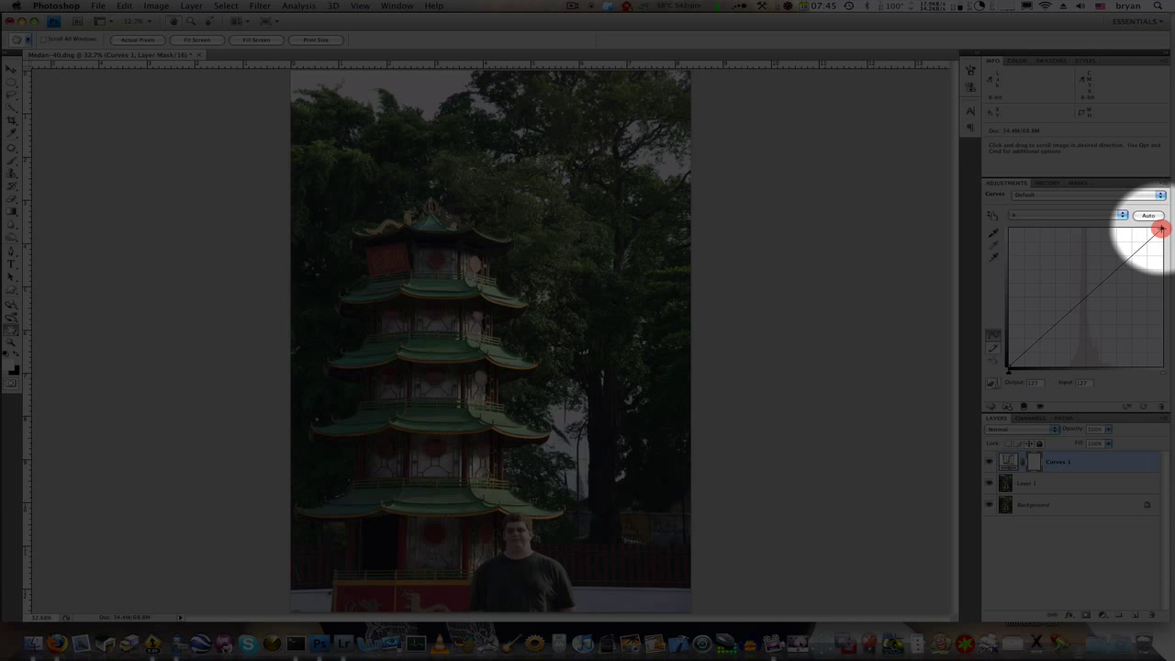
left_click_drag(1161, 227, 1148, 228)
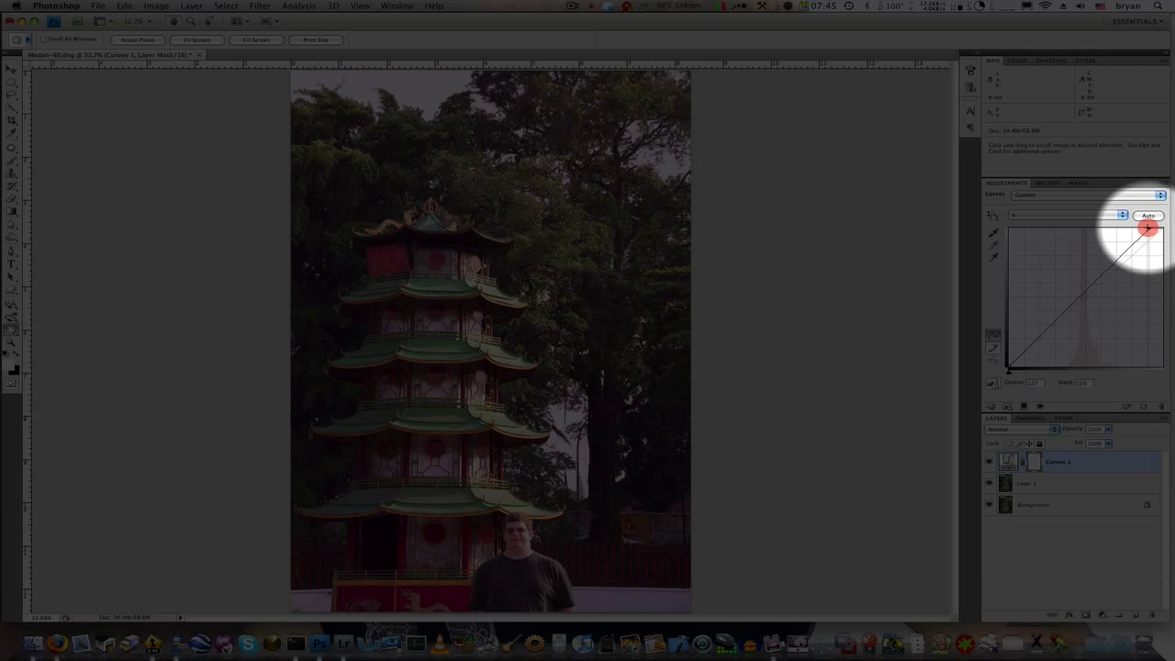
left_click_drag(1148, 227, 1131, 228)
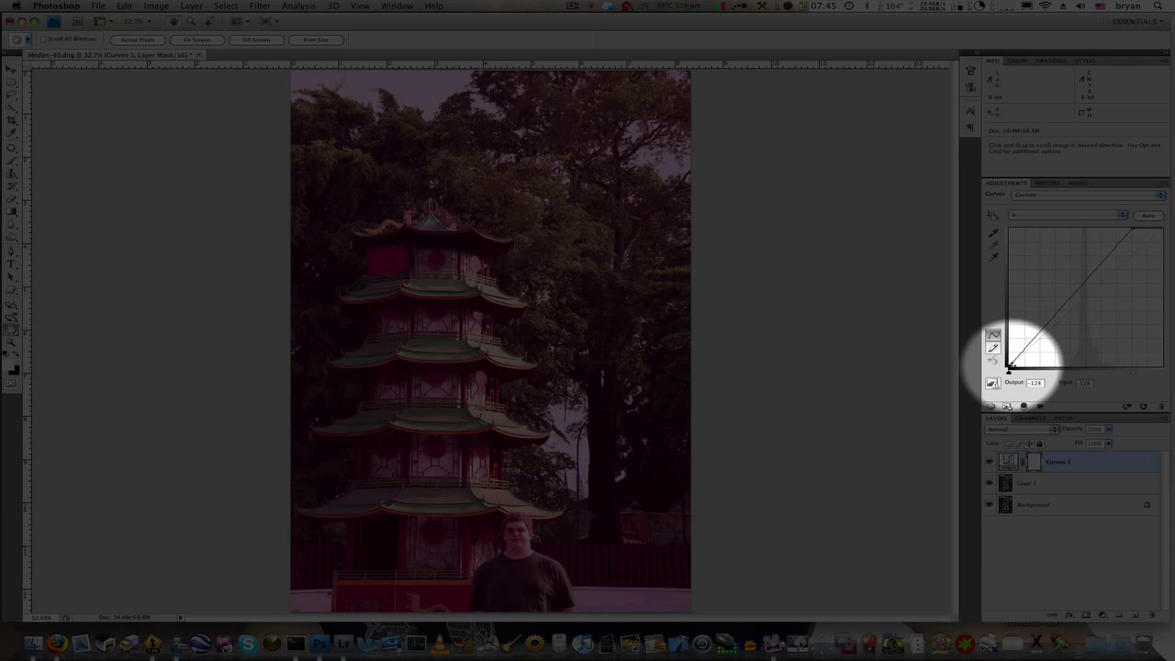
left_click_drag(1030, 365, 1017, 369)
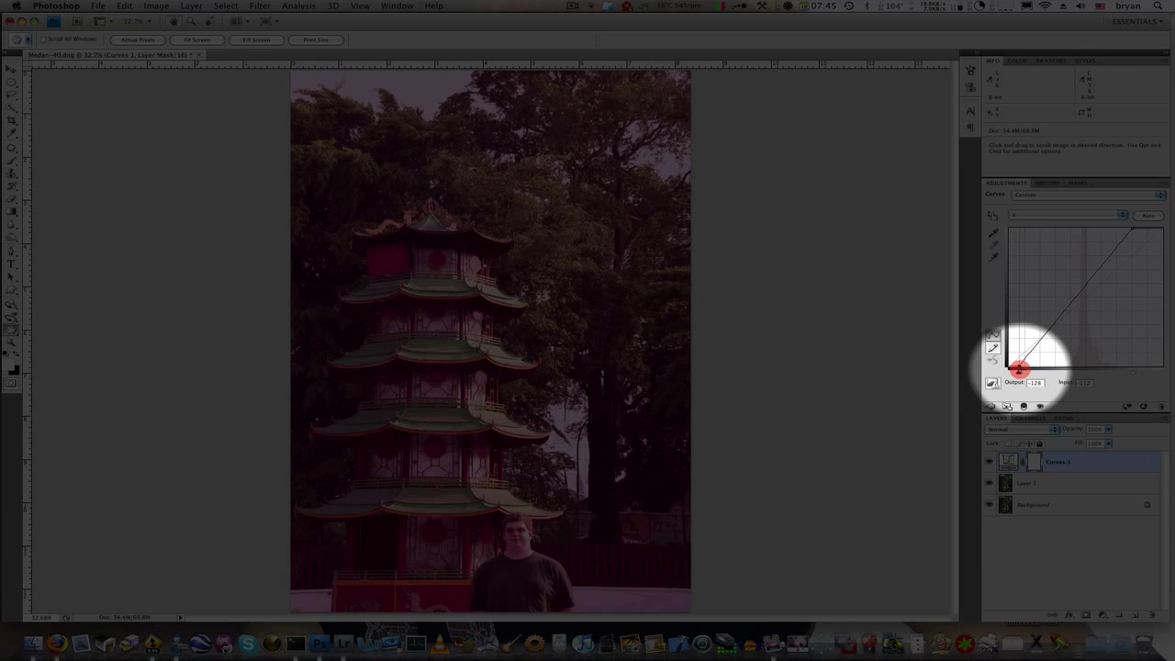
left_click_drag(1021, 370, 1039, 371)
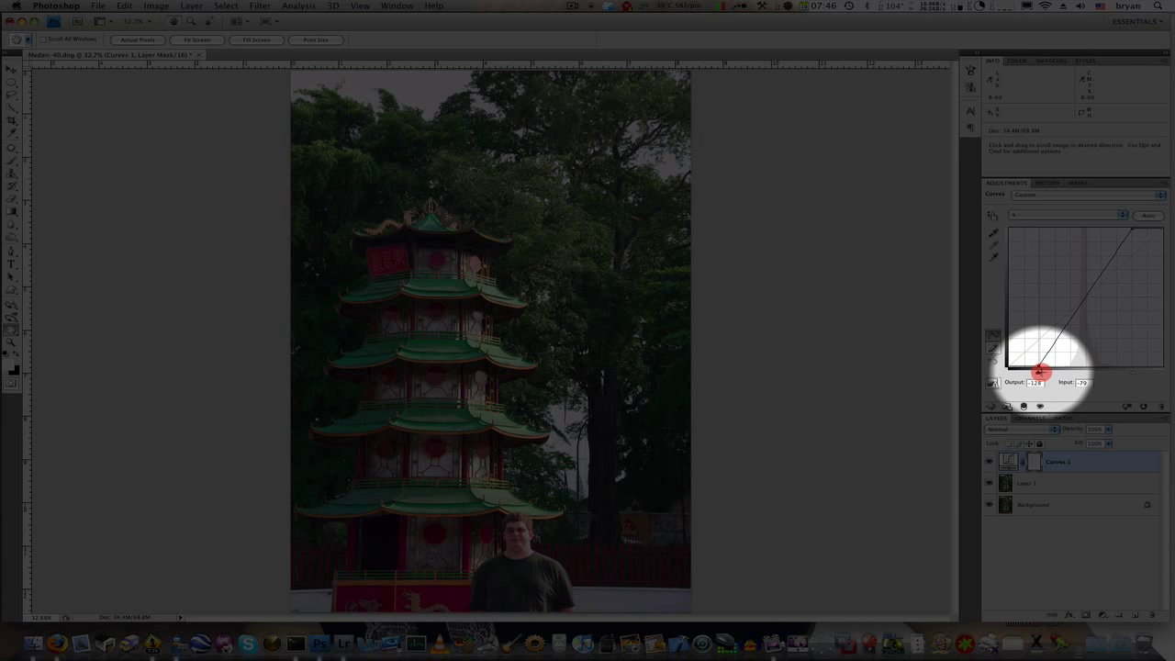
left_click_drag(1040, 374, 1042, 371)
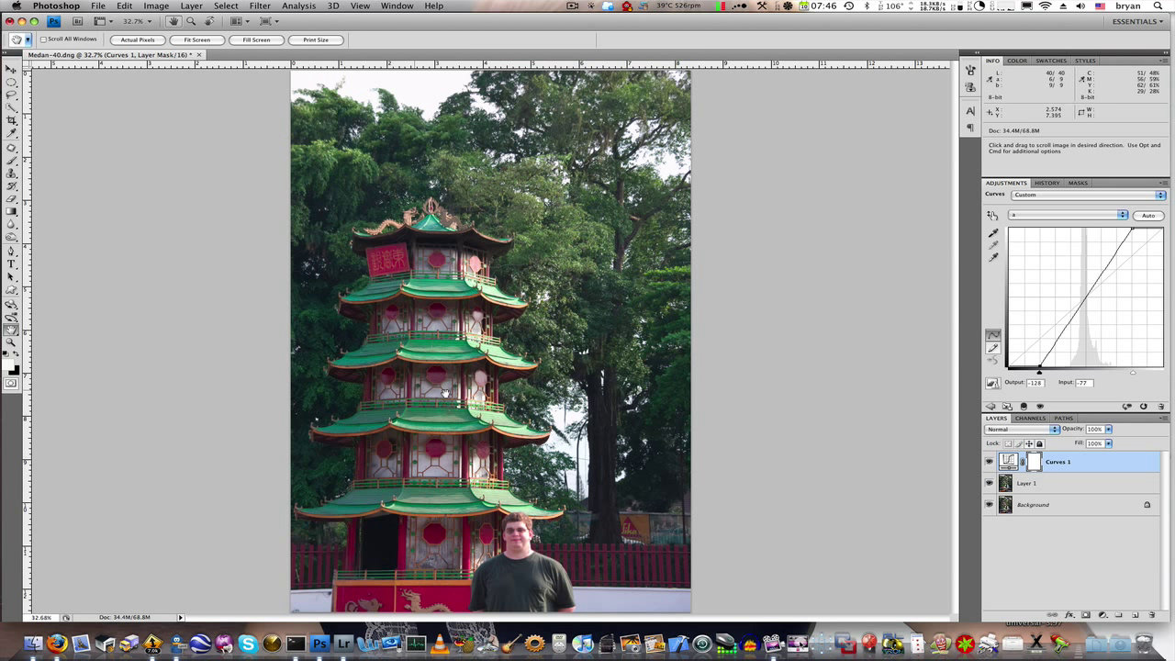
mouse_move(1050, 237)
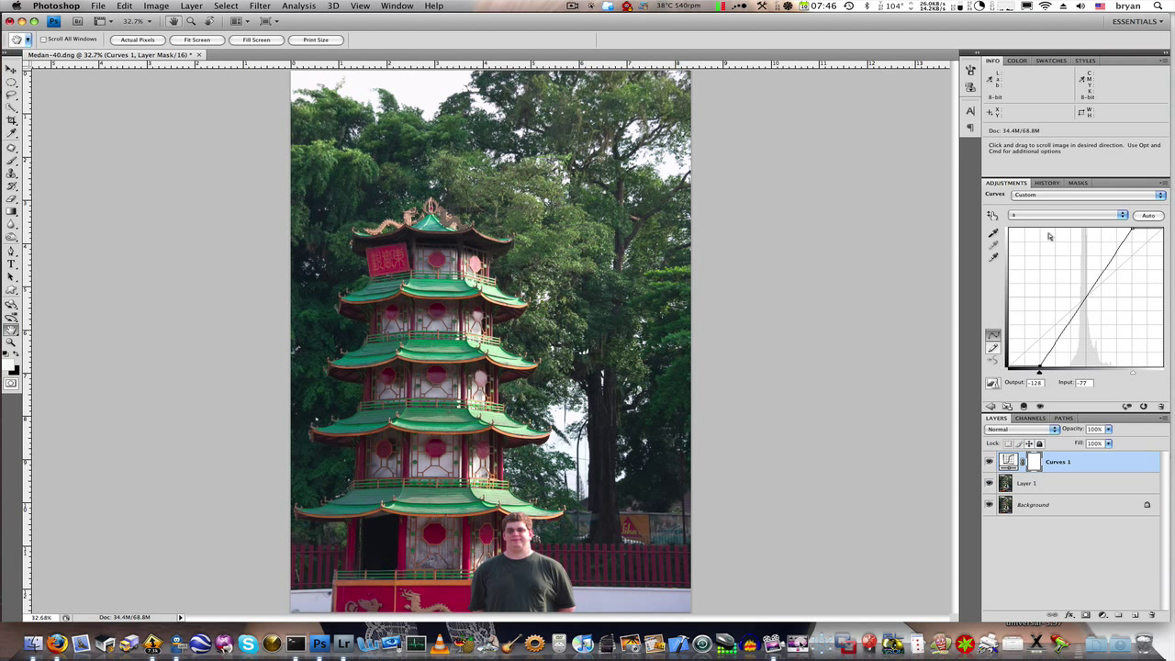
Steepen the b channel curve to boost yellows and blues.
left_click(1066, 214)
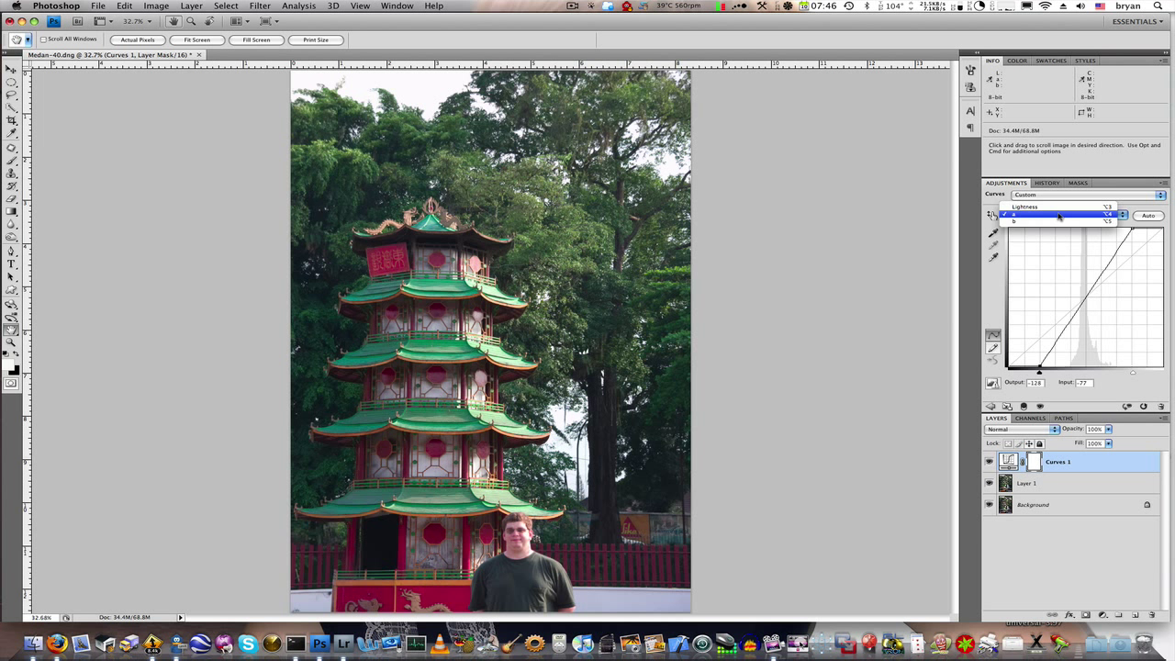
left_click(1014, 221)
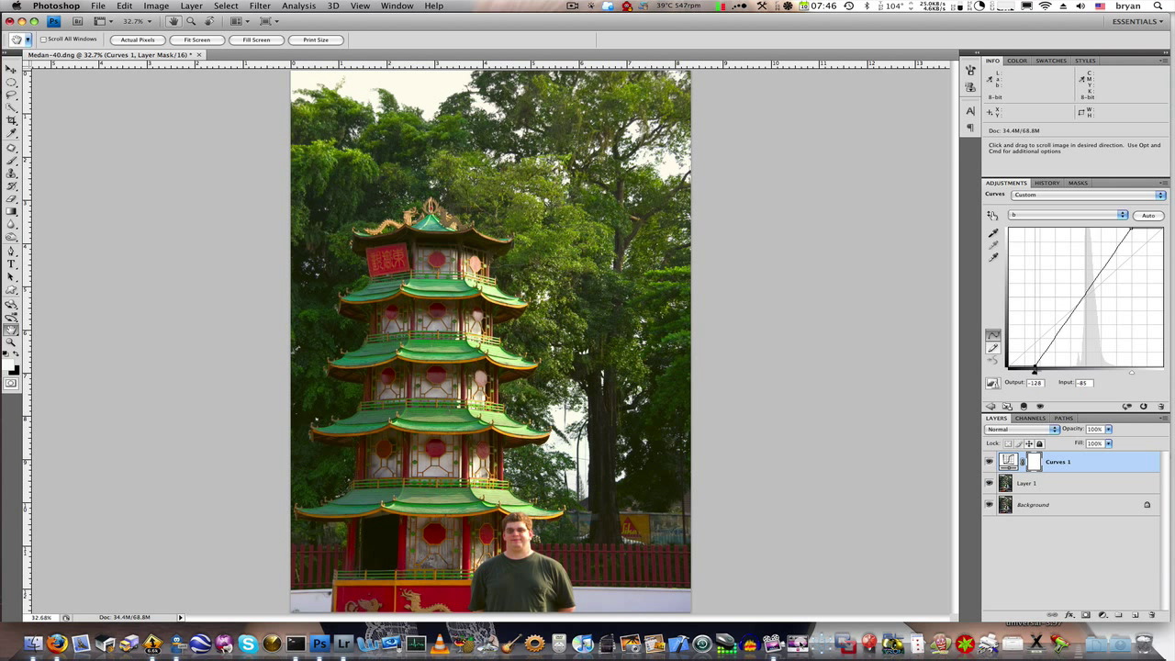
left_click_drag(1034, 371, 1039, 371)
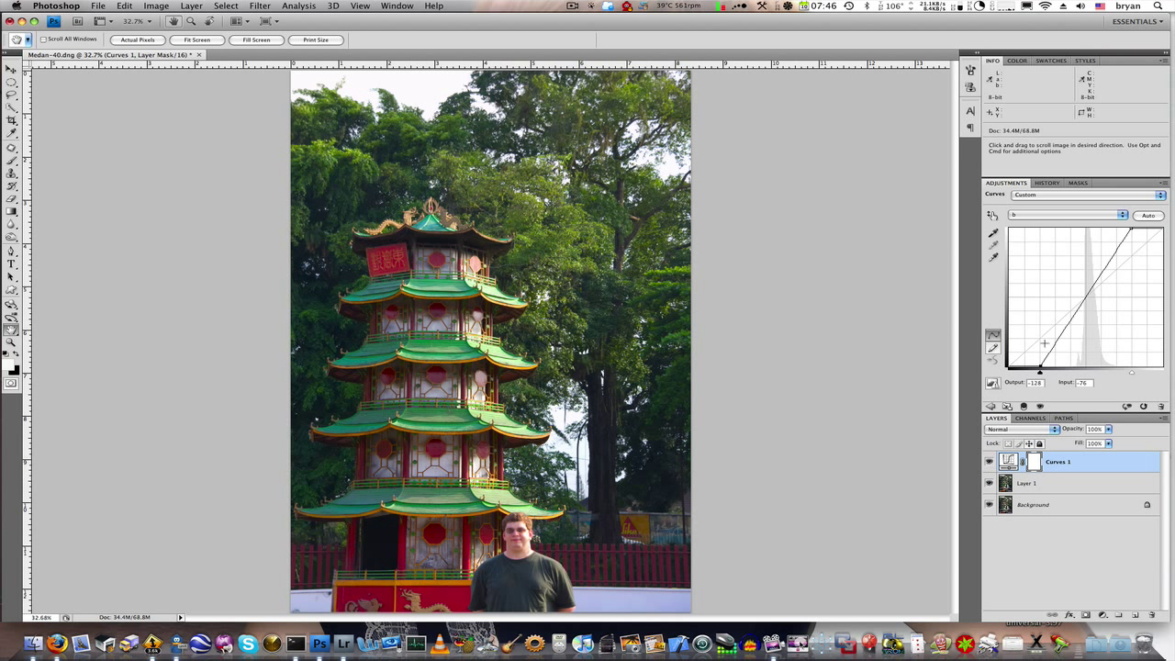
mouse_move(1010, 312)
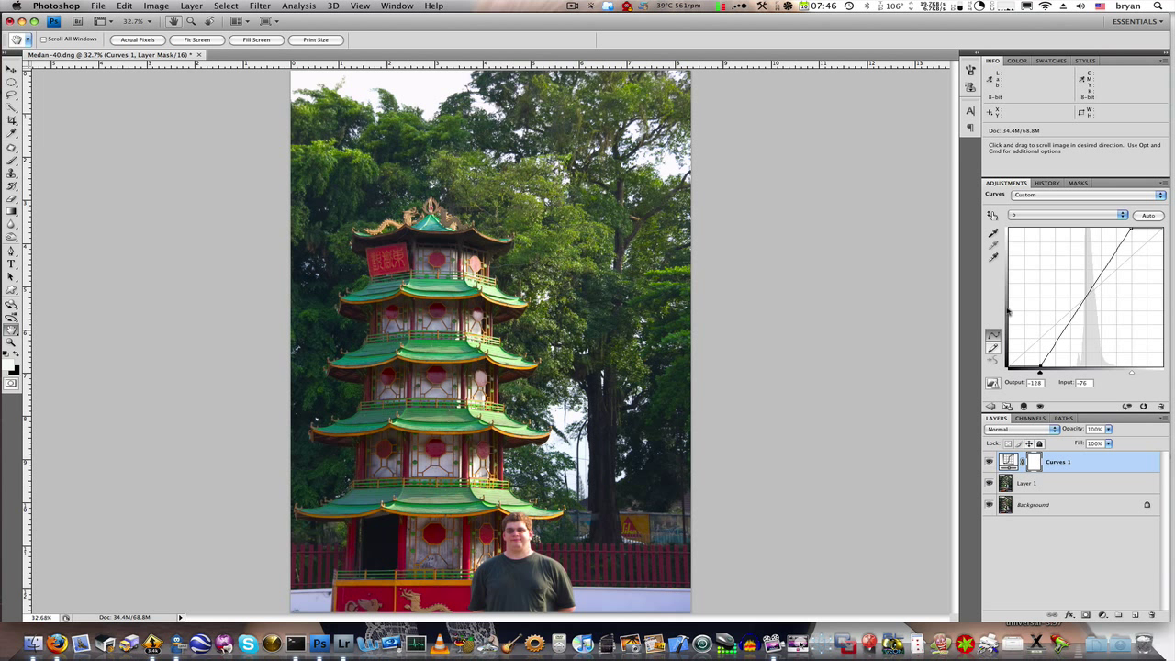
mouse_move(1051, 338)
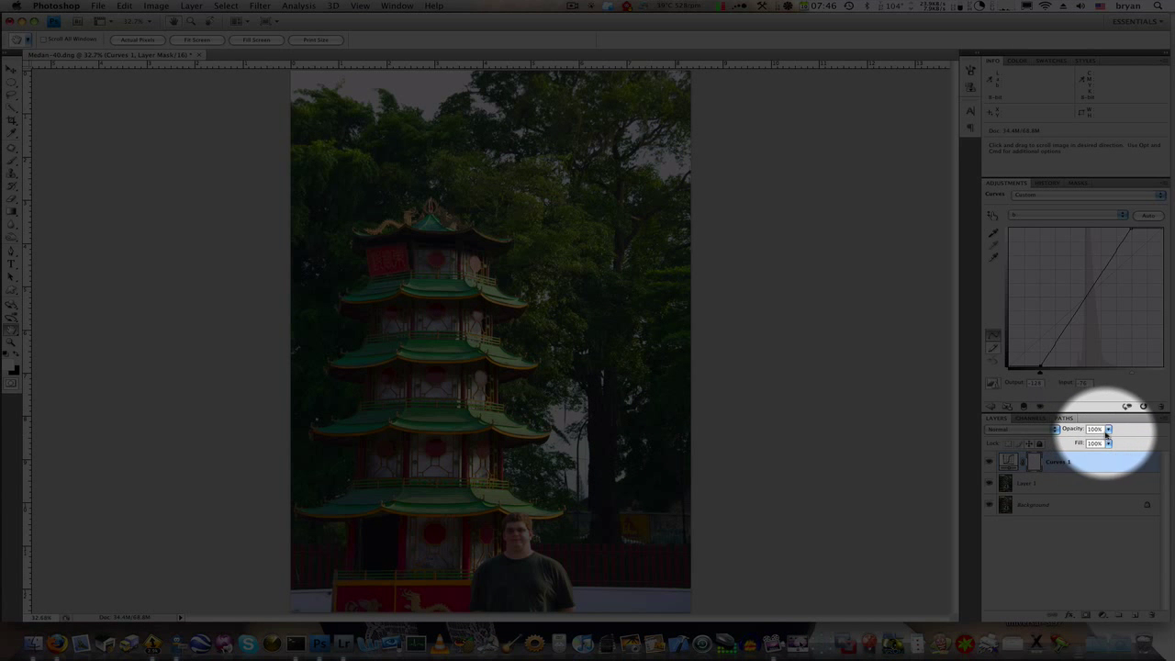
Lower the Curves 1 layer opacity to temper the colour boost.
left_click(1109, 430)
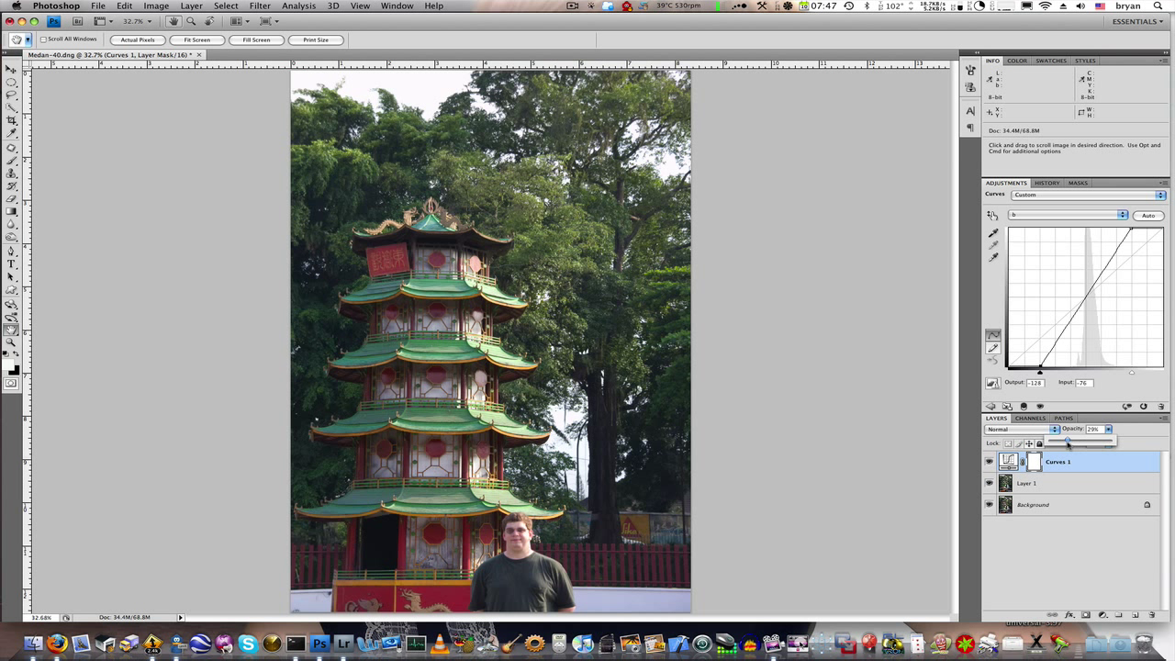
mouse_move(1113, 459)
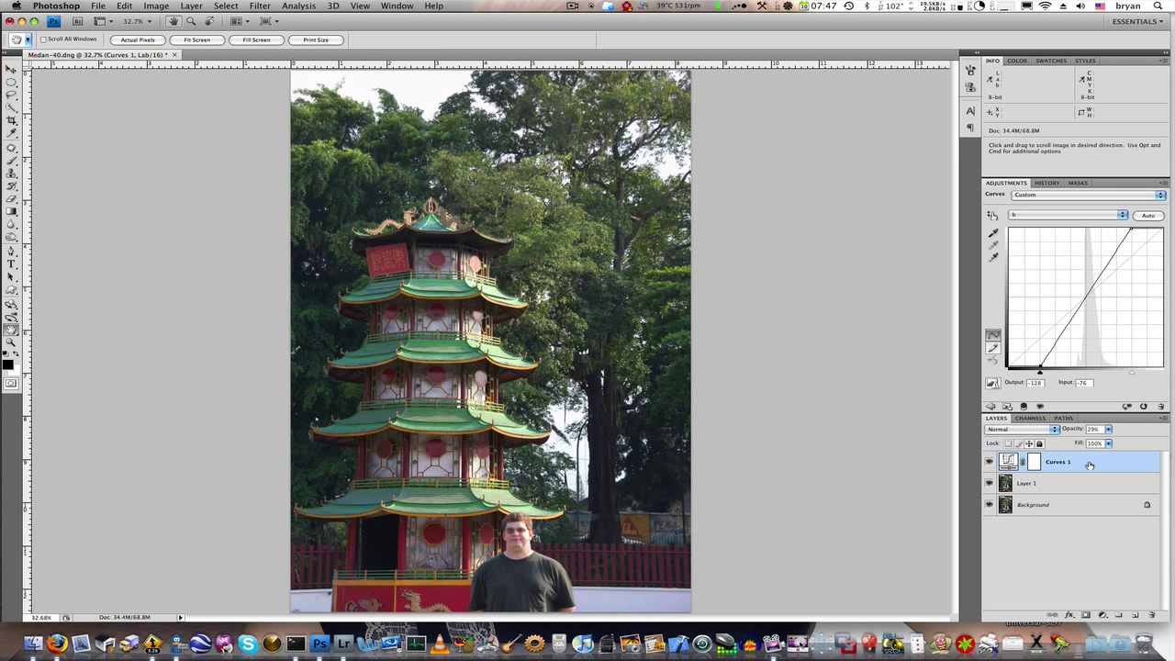
mouse_move(1089, 470)
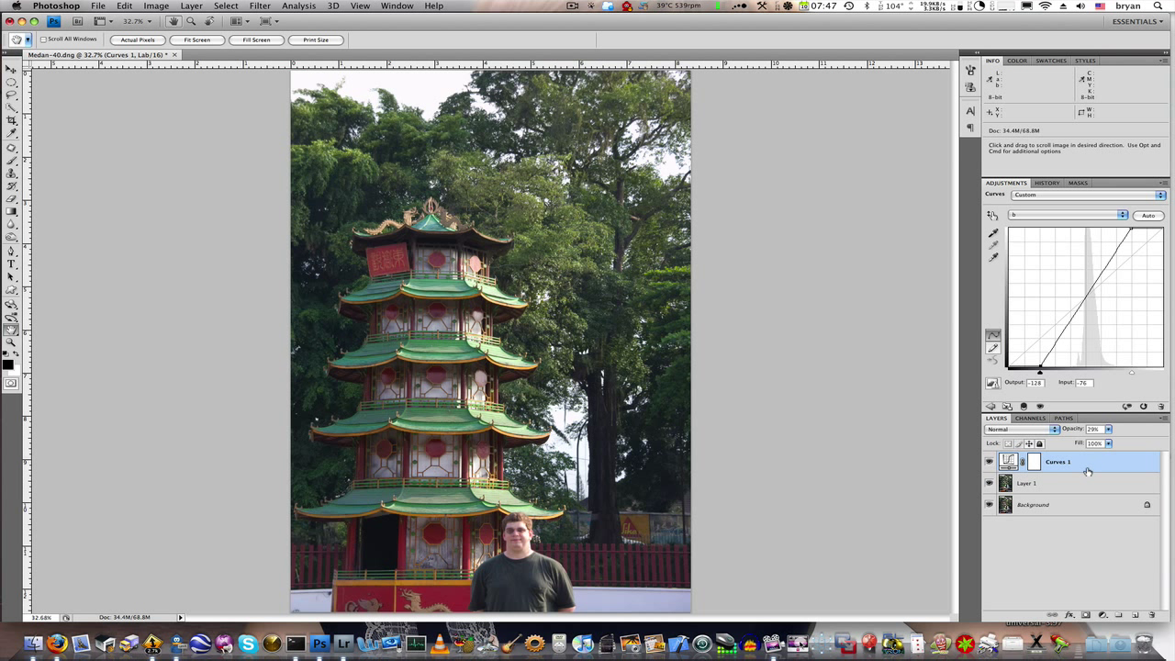
mouse_move(1091, 469)
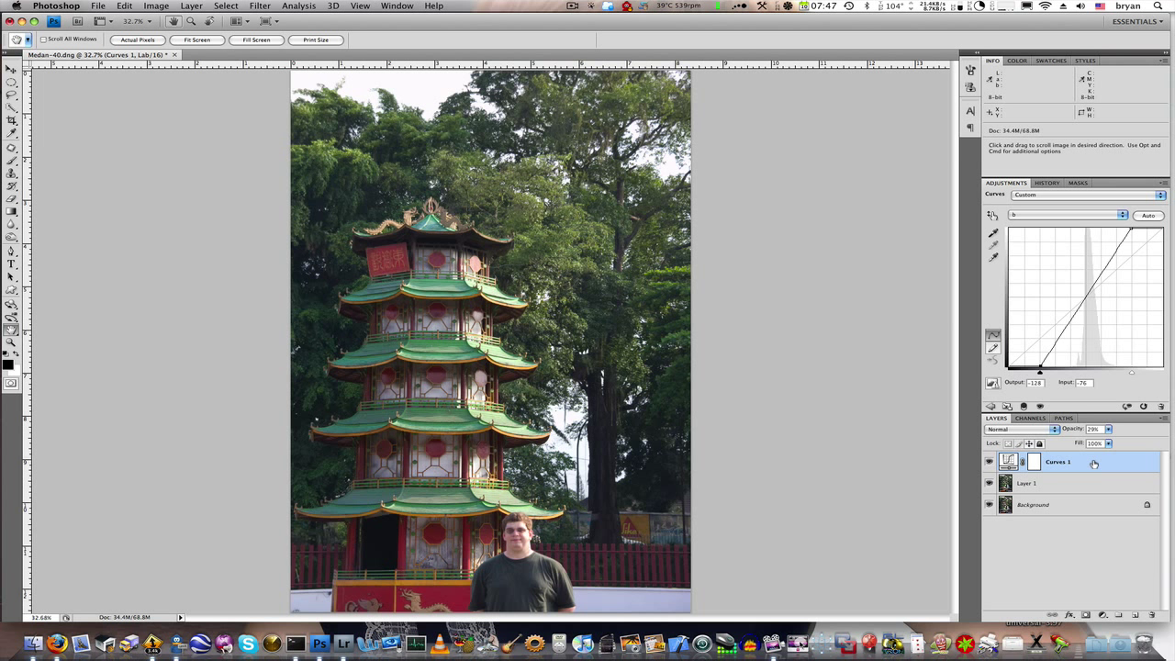
Merge the Curves 1 layer down into Layer 1.
right_click(1058, 463)
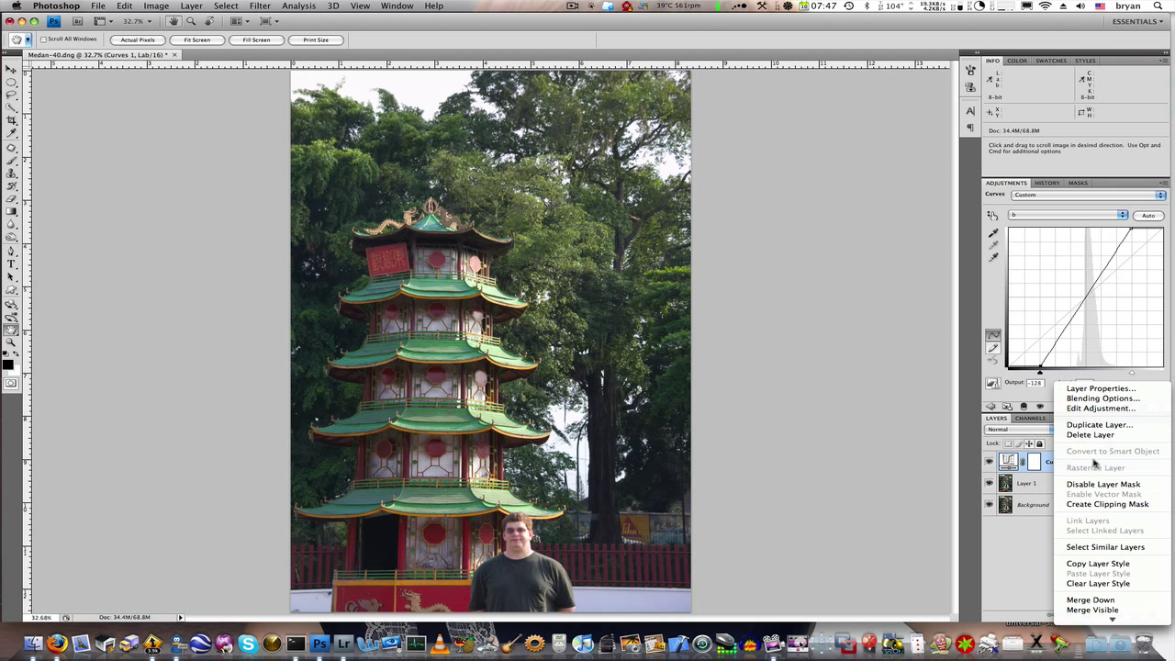
mouse_move(1091, 598)
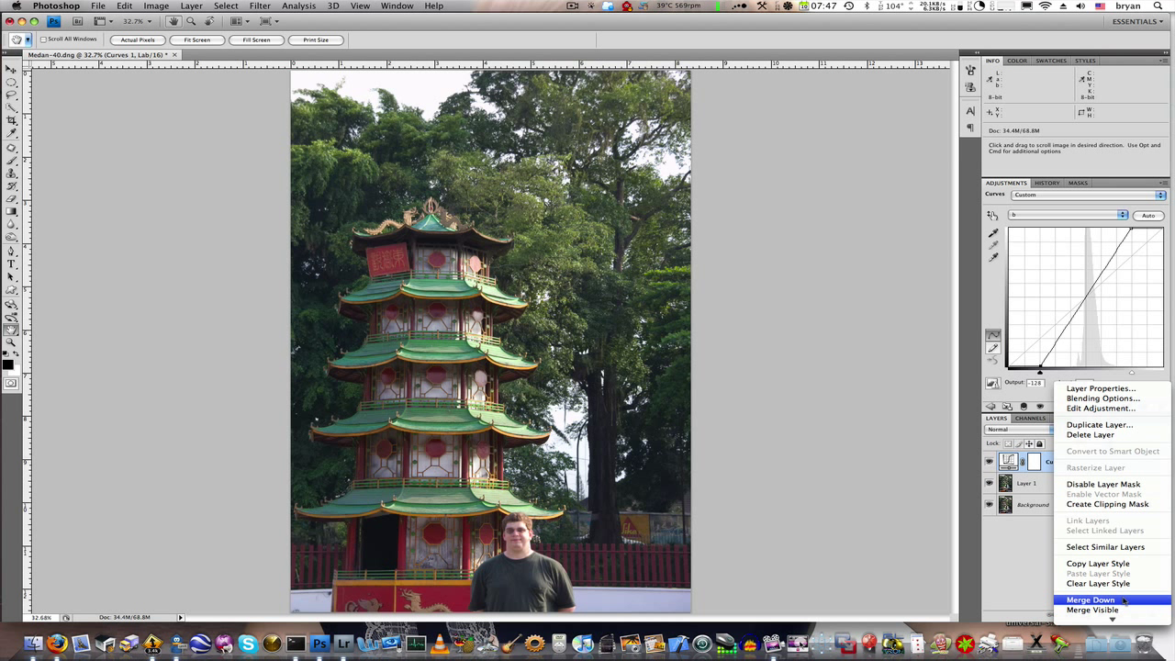
left_click(1091, 599)
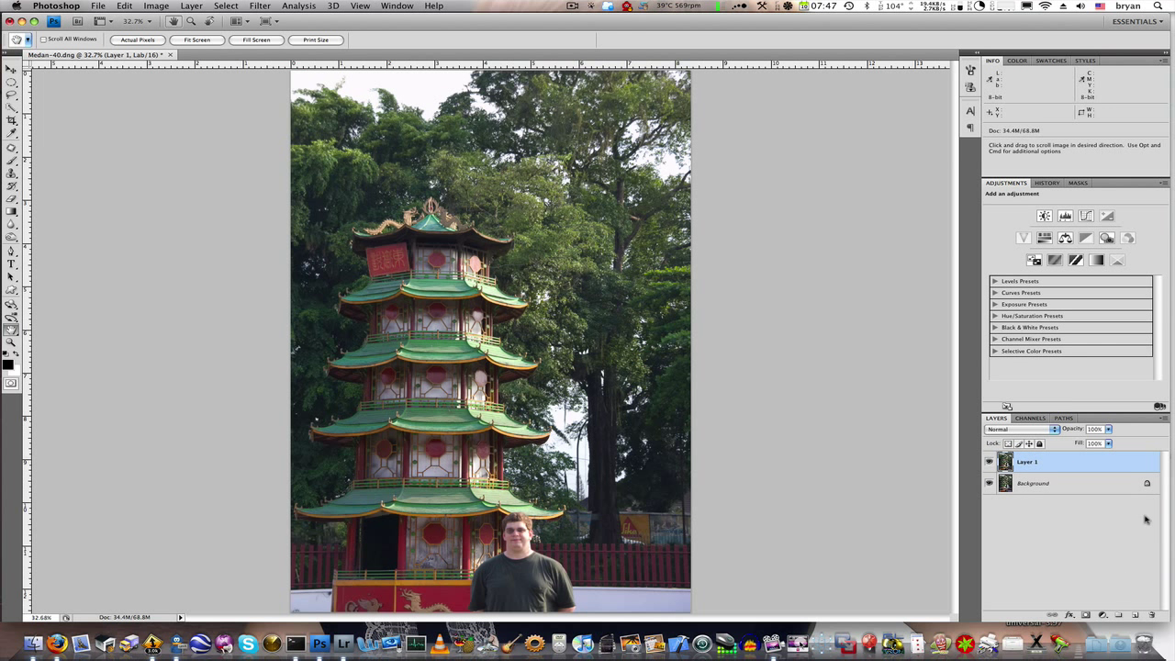
mouse_move(742, 290)
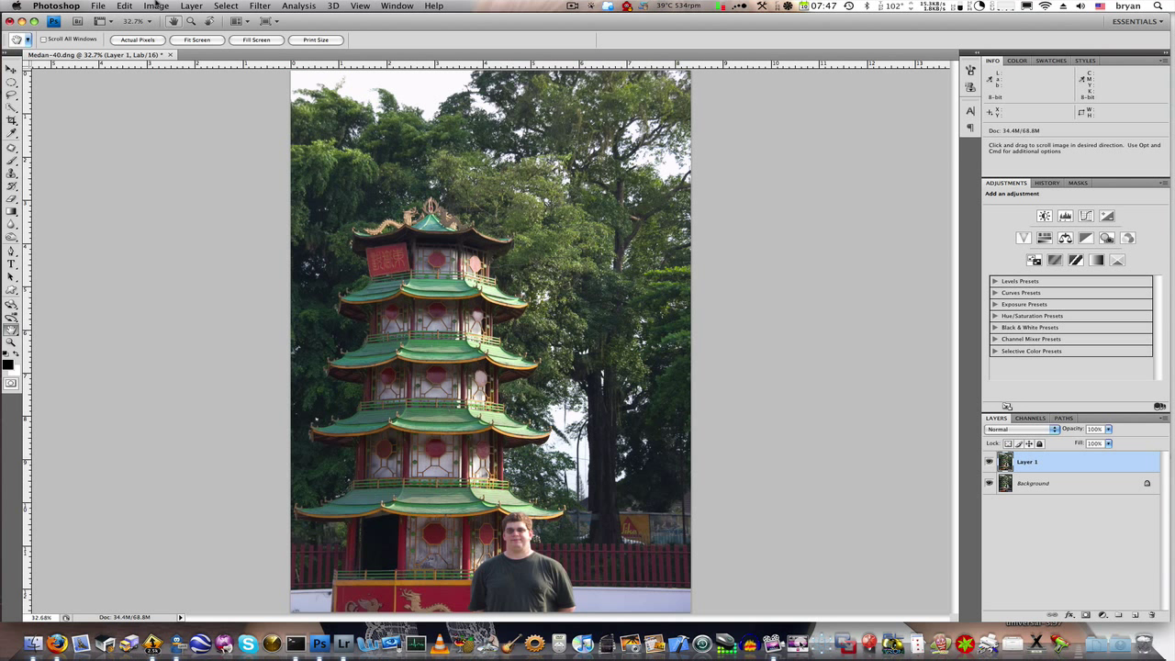
Convert the image back to RGB Color mode without flattening the layers.
left_click(156, 6)
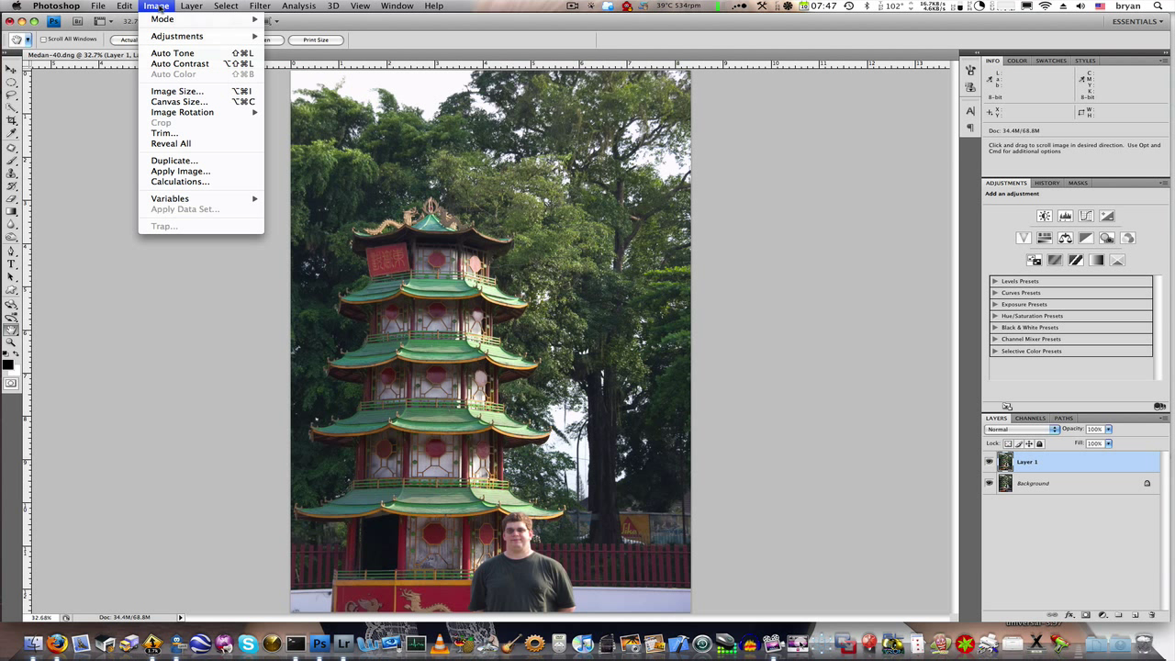
left_click(162, 18)
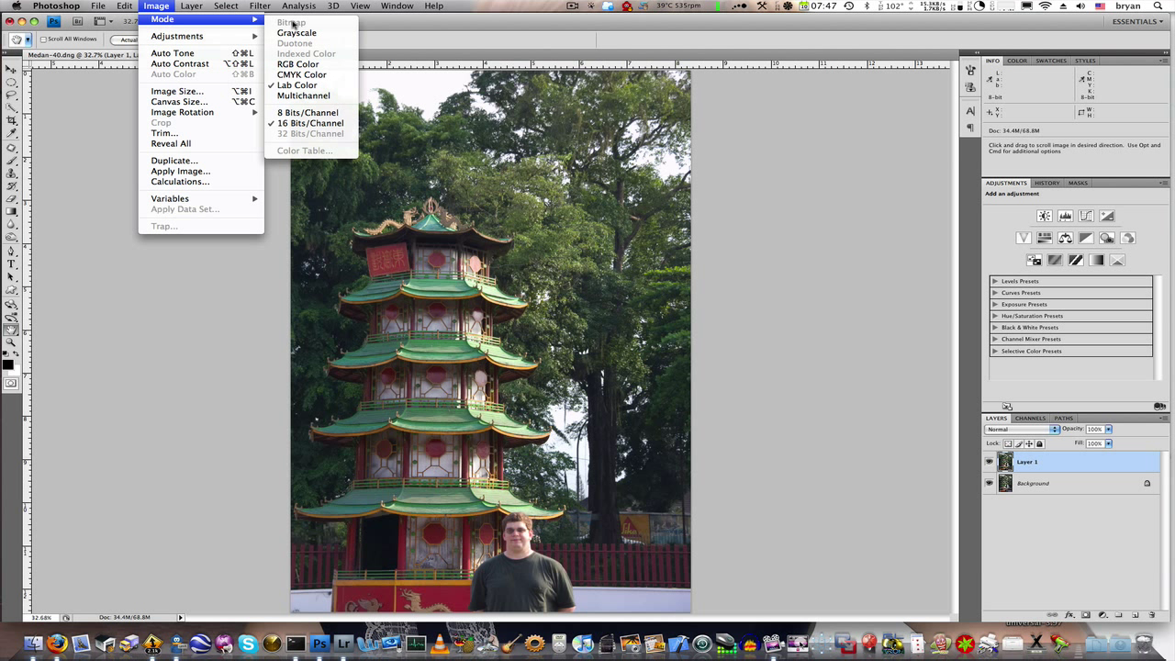
mouse_move(298, 64)
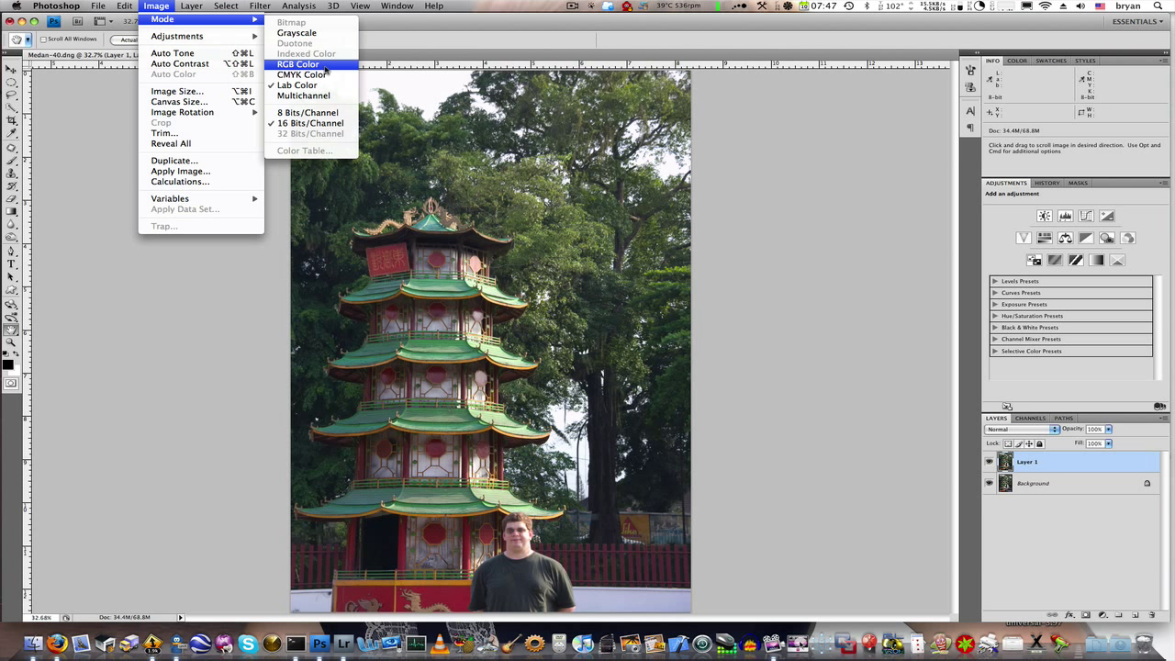
left_click(297, 84)
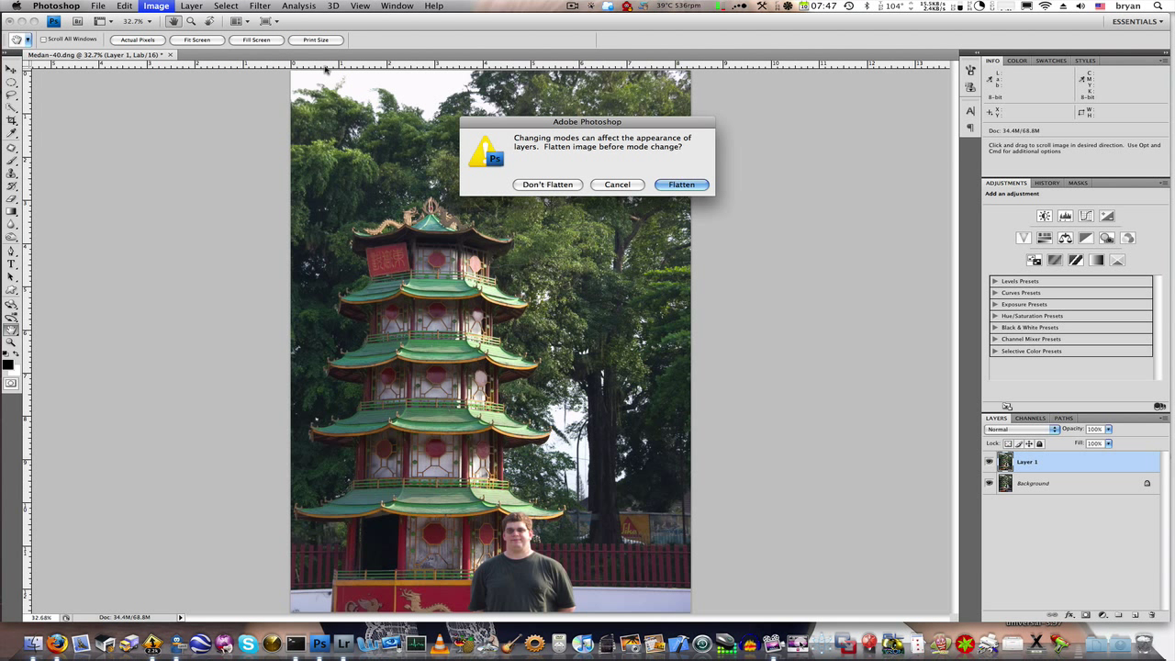
mouse_move(555, 173)
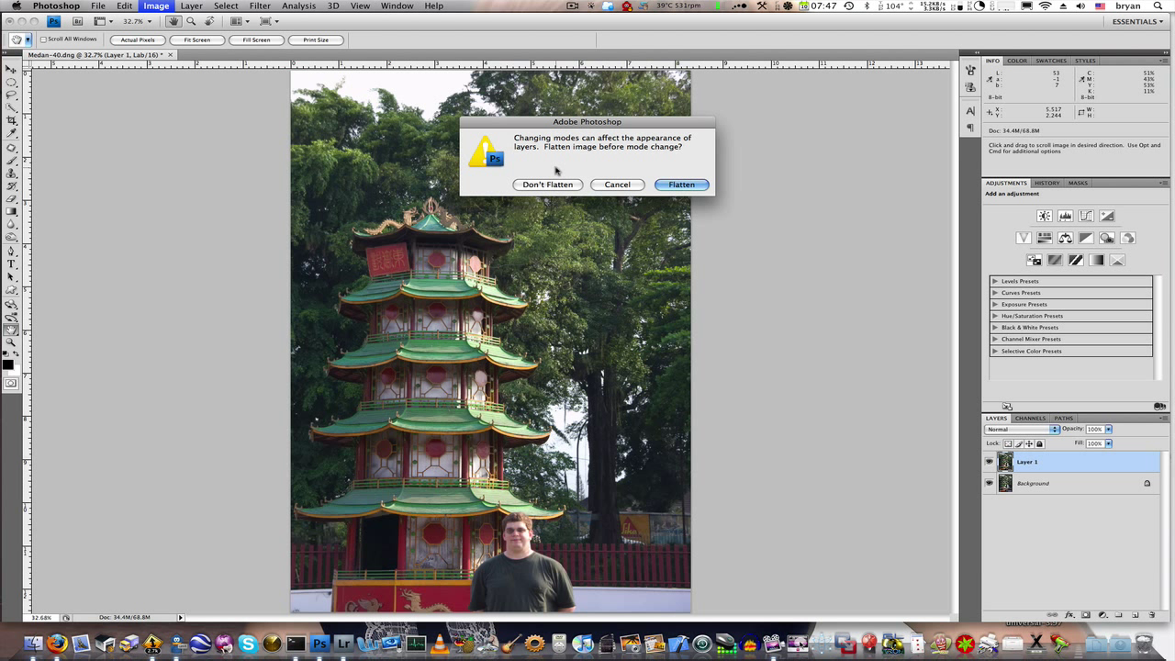
left_click(547, 184)
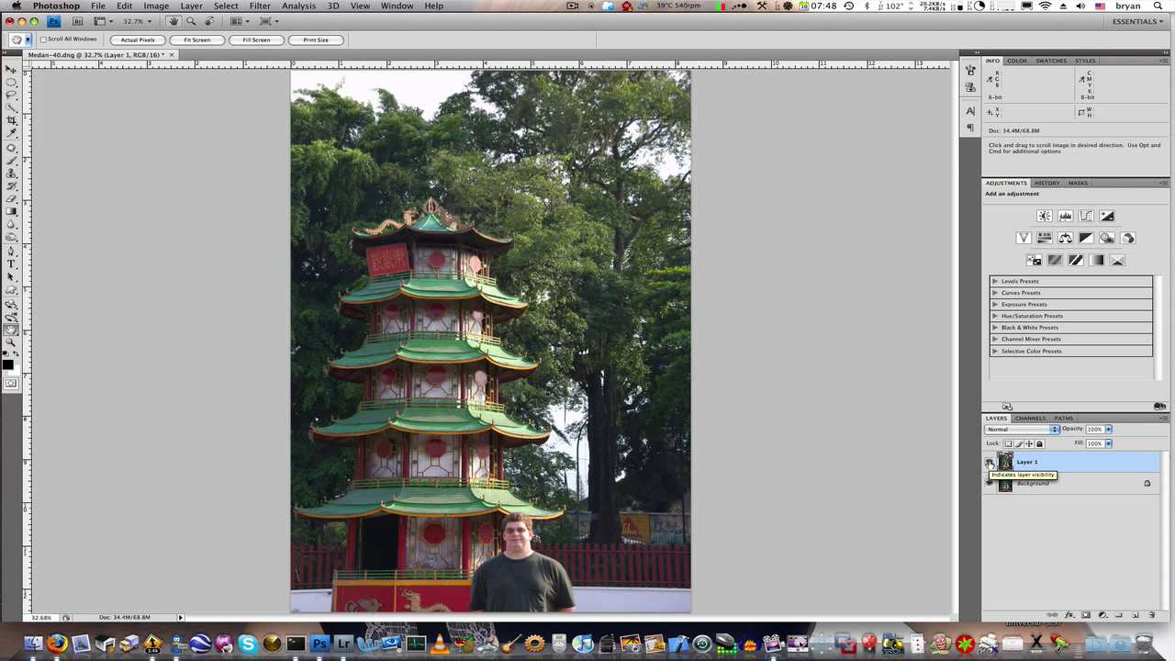
left_click(990, 462)
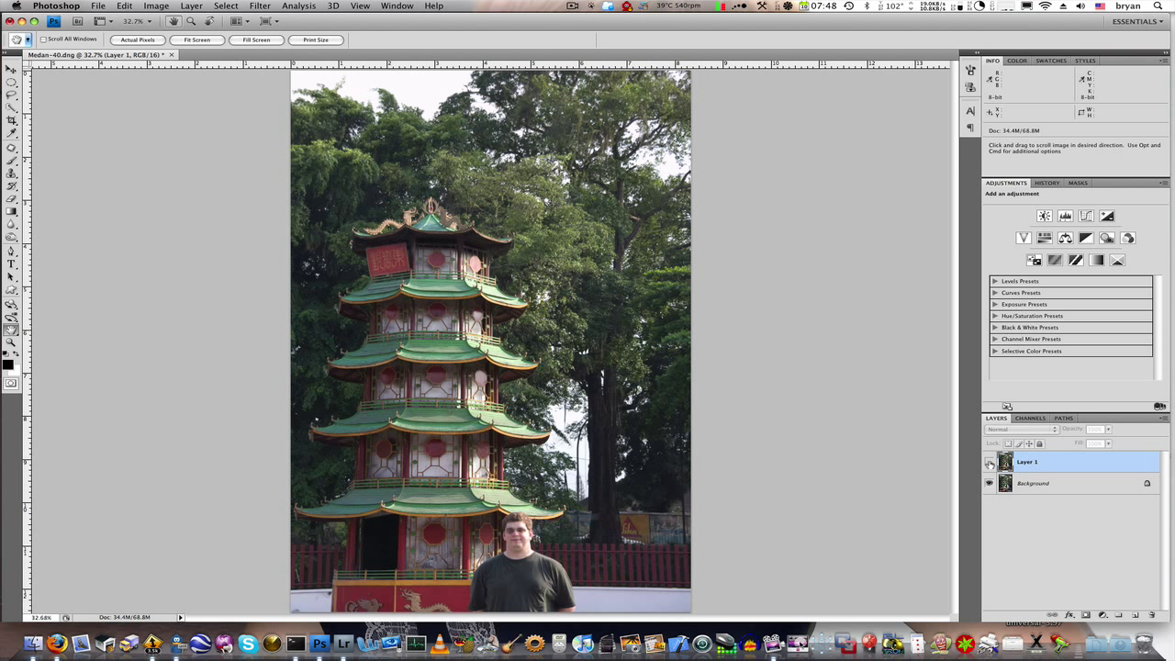
left_click(1026, 463)
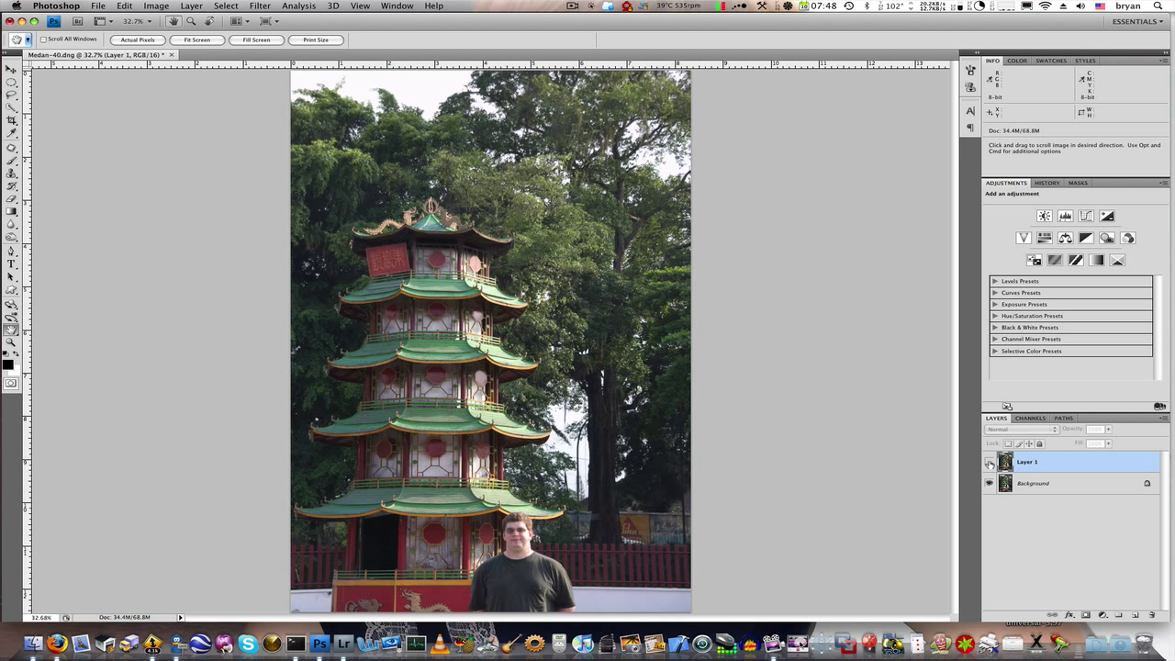
left_click(1029, 463)
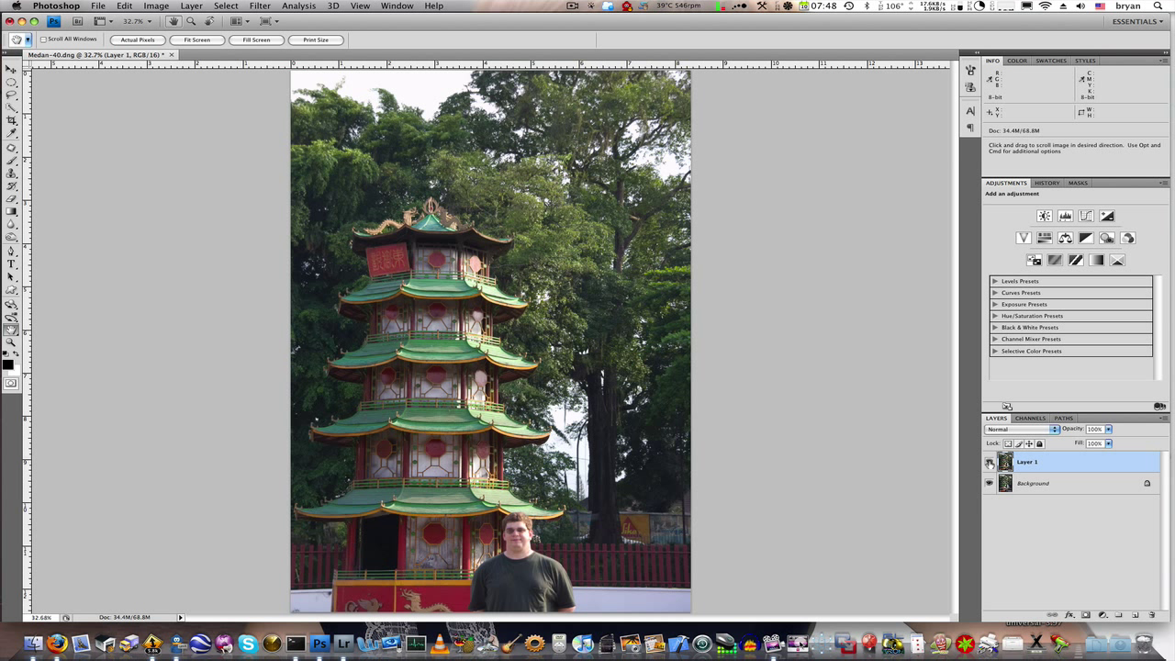
mouse_move(614, 522)
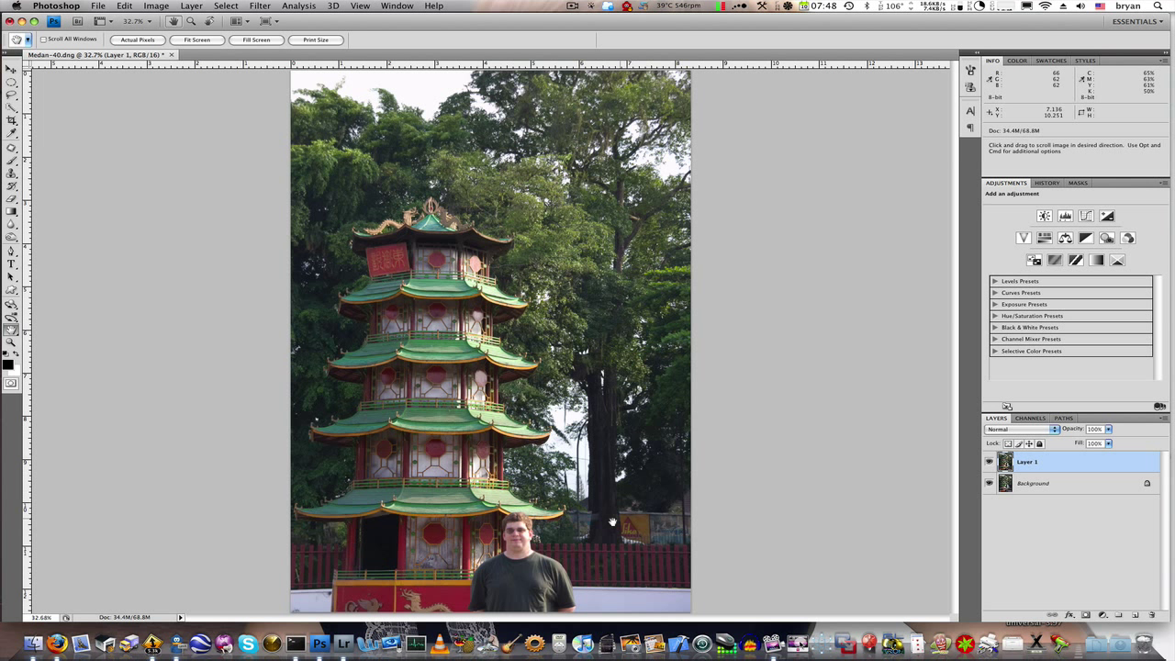
mouse_move(512, 580)
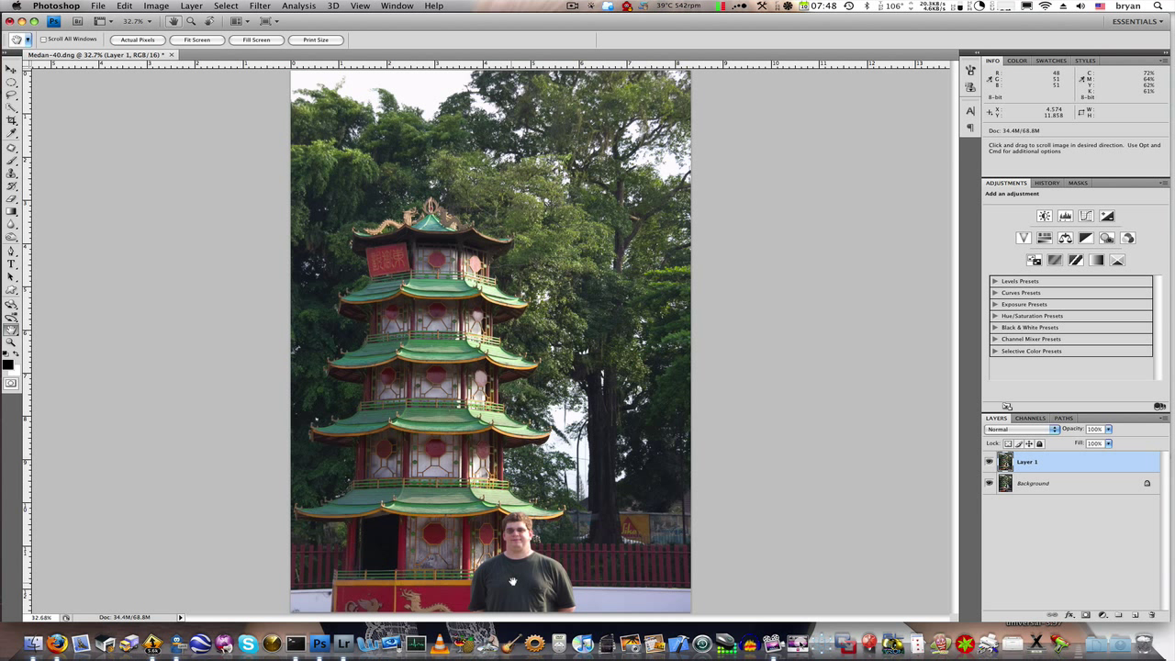